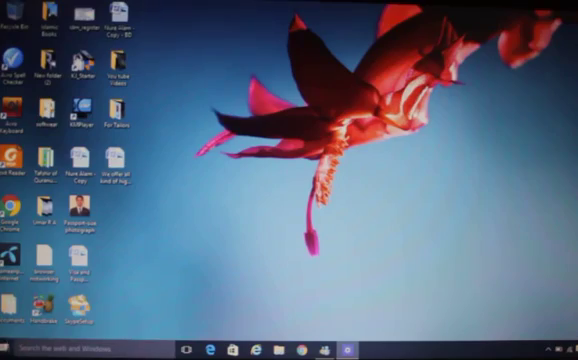
Step: Bring up the Windows Settings home page with its category tiles
click(12, 340)
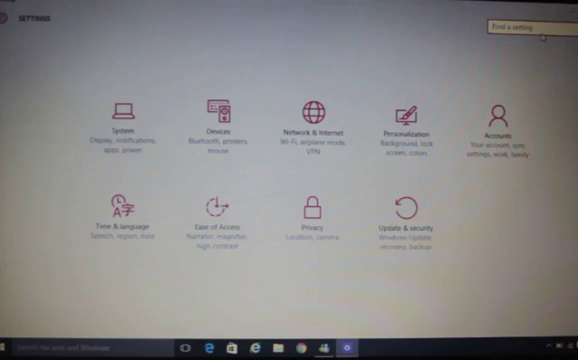
Step: Search the Find a setting box for 'control' so Control Panel appears in the results
text(os)
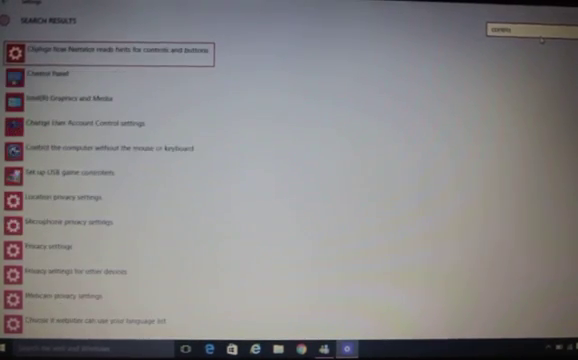
text(control)
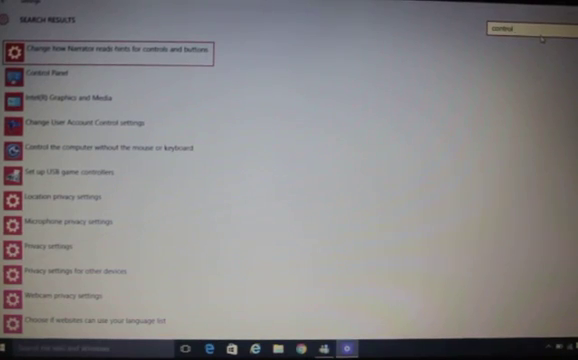